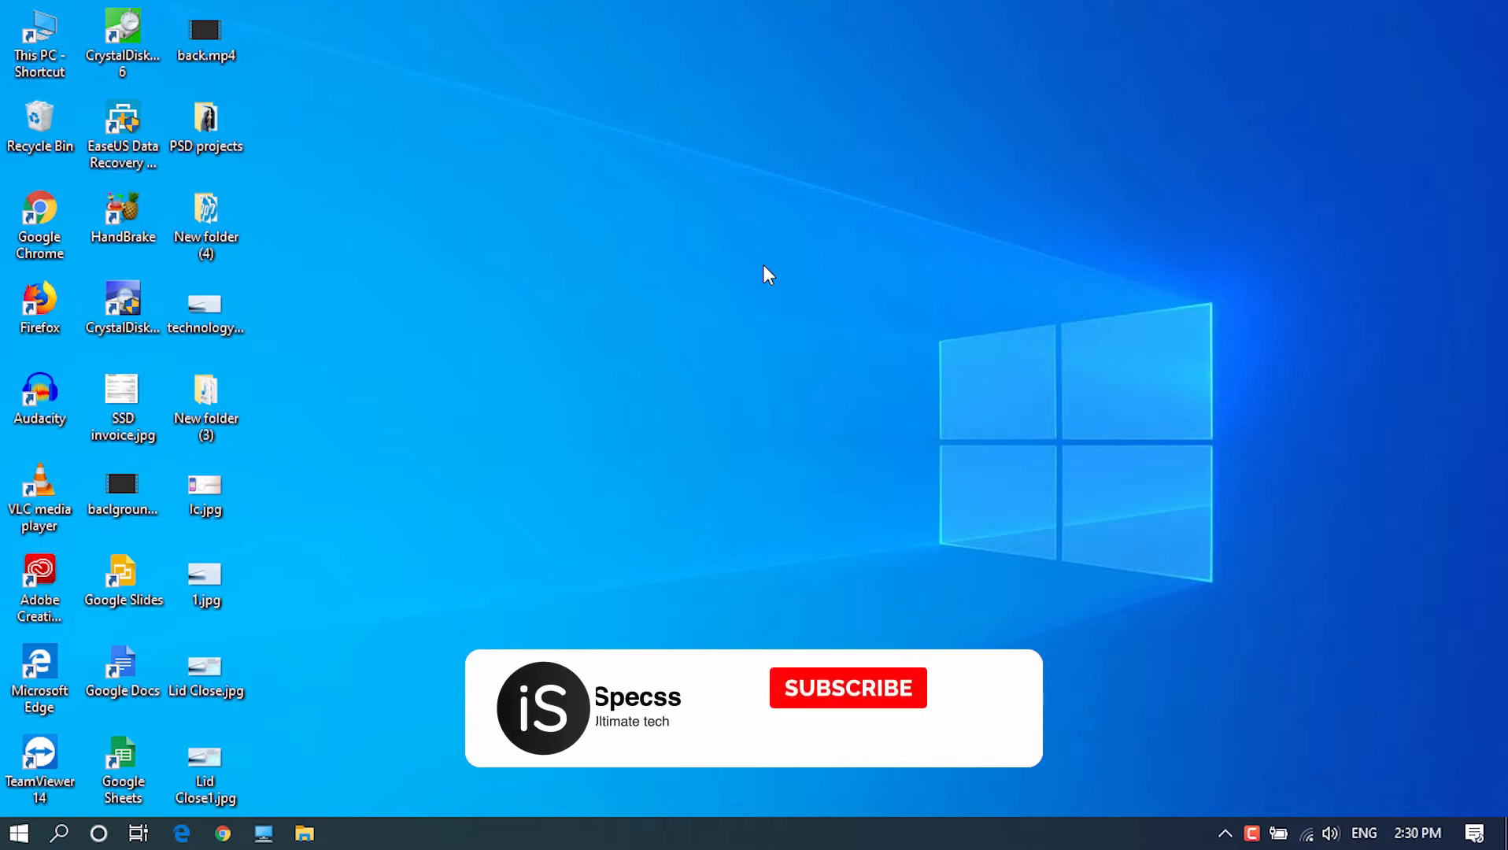
Launch Control Panel from the Start menu so its settings categories appear
{"action": "left_click", "coordinate": [847, 688]}
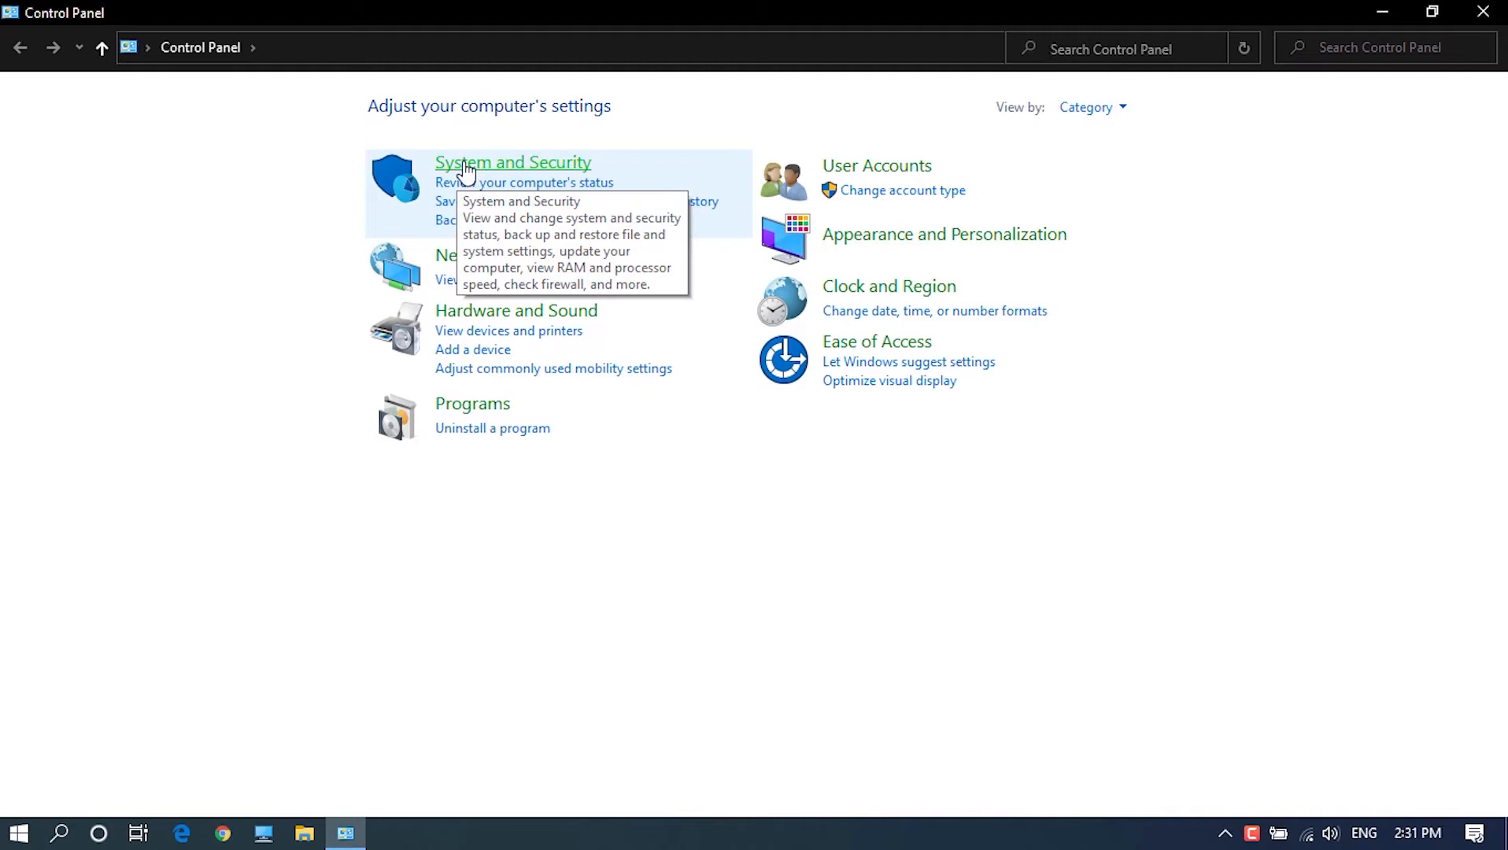
Navigate System and Security > Power Options > 'Choose what closing the lid does'
{"action": "left_click", "coordinate": [513, 162]}
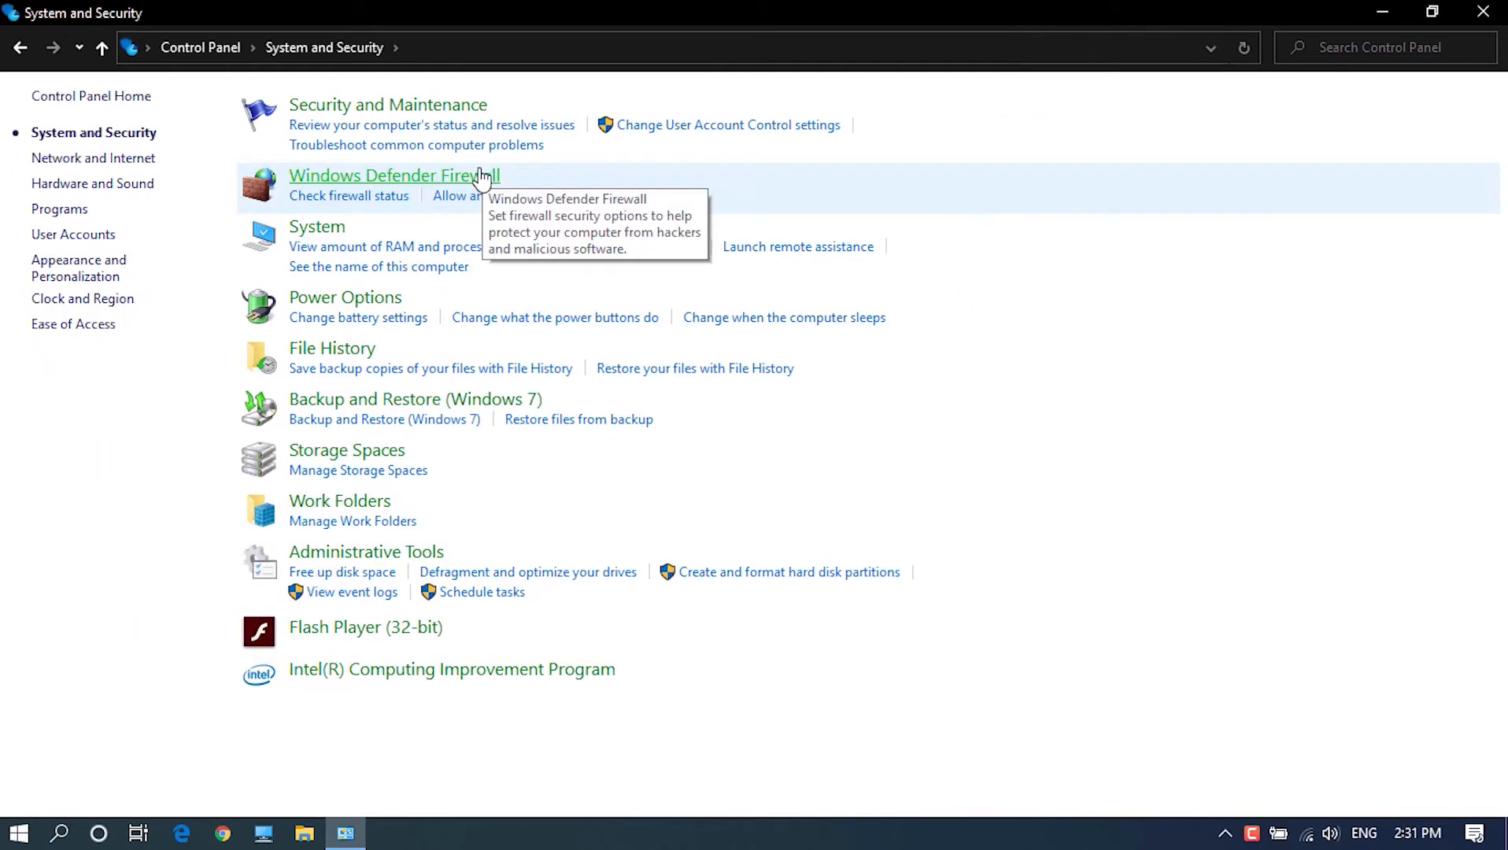
{"action": "mouse_move", "coordinate": [334, 305]}
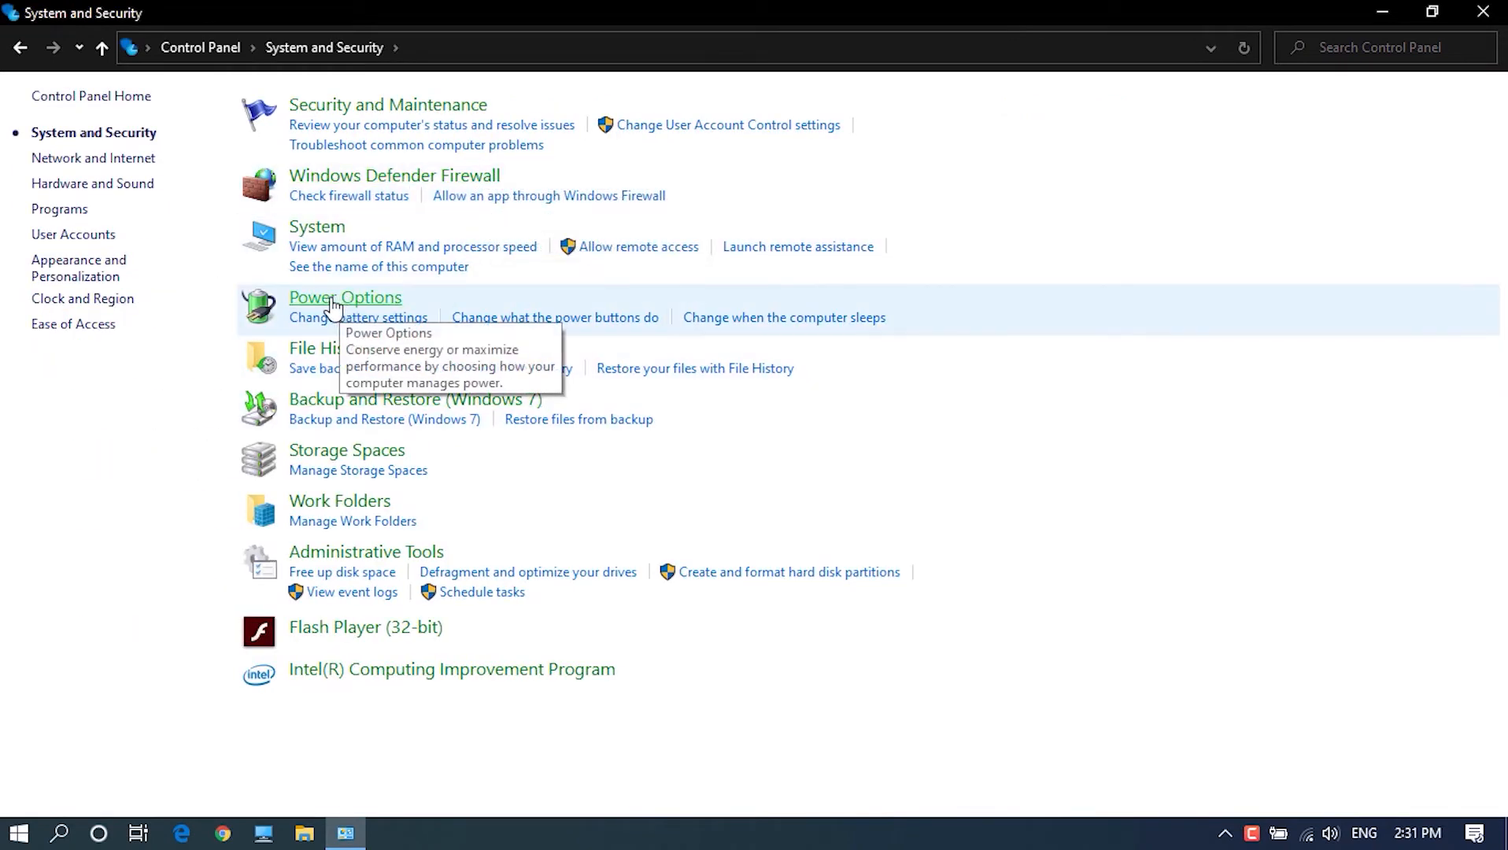
{"action": "left_click", "coordinate": [345, 297]}
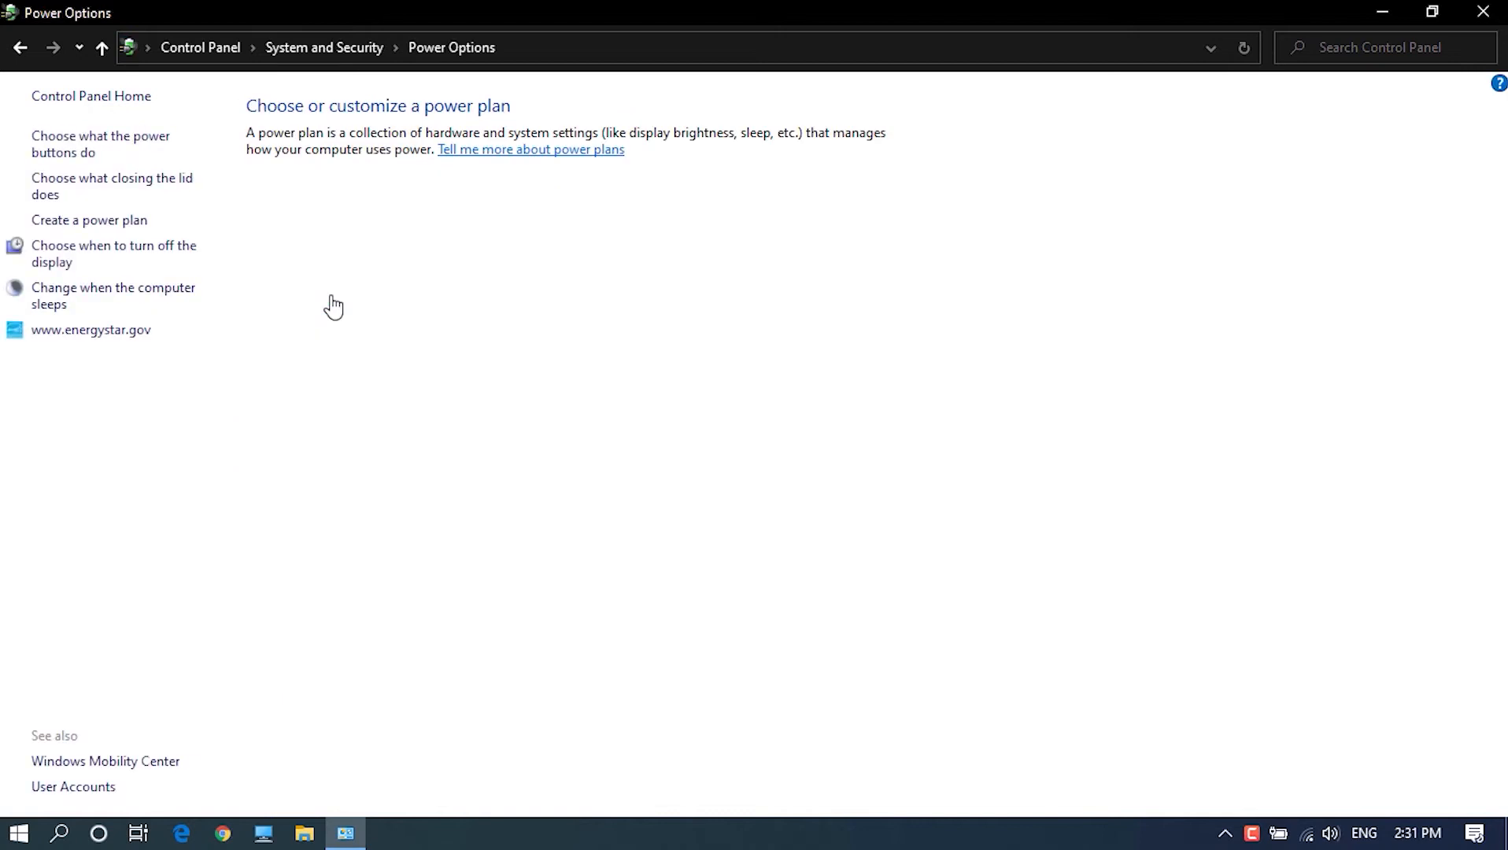
{"action": "mouse_move", "coordinate": [188, 133]}
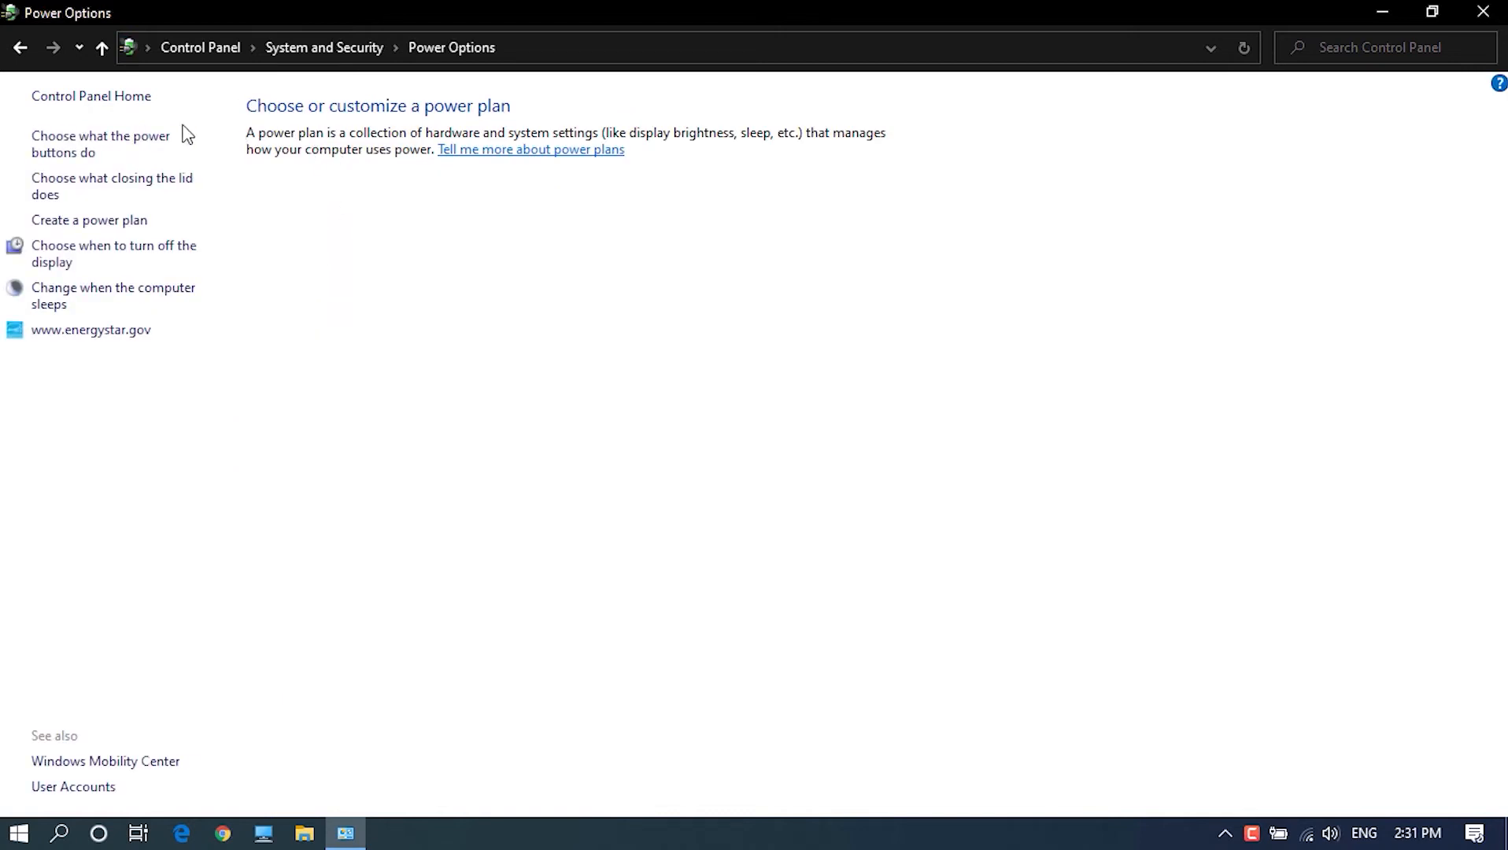
{"action": "mouse_move", "coordinate": [111, 186]}
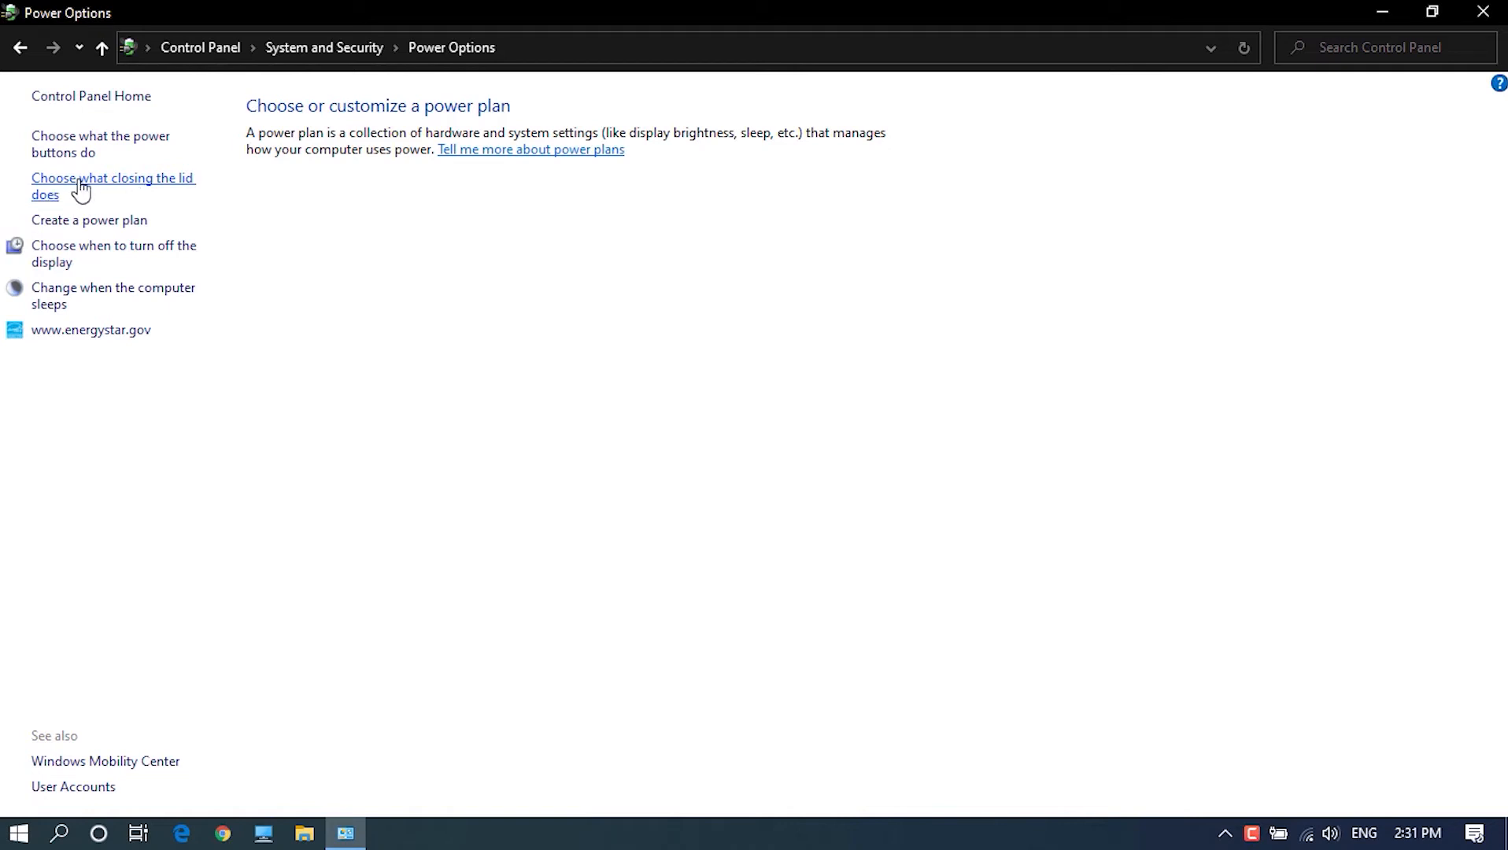
{"action": "left_click", "coordinate": [112, 186]}
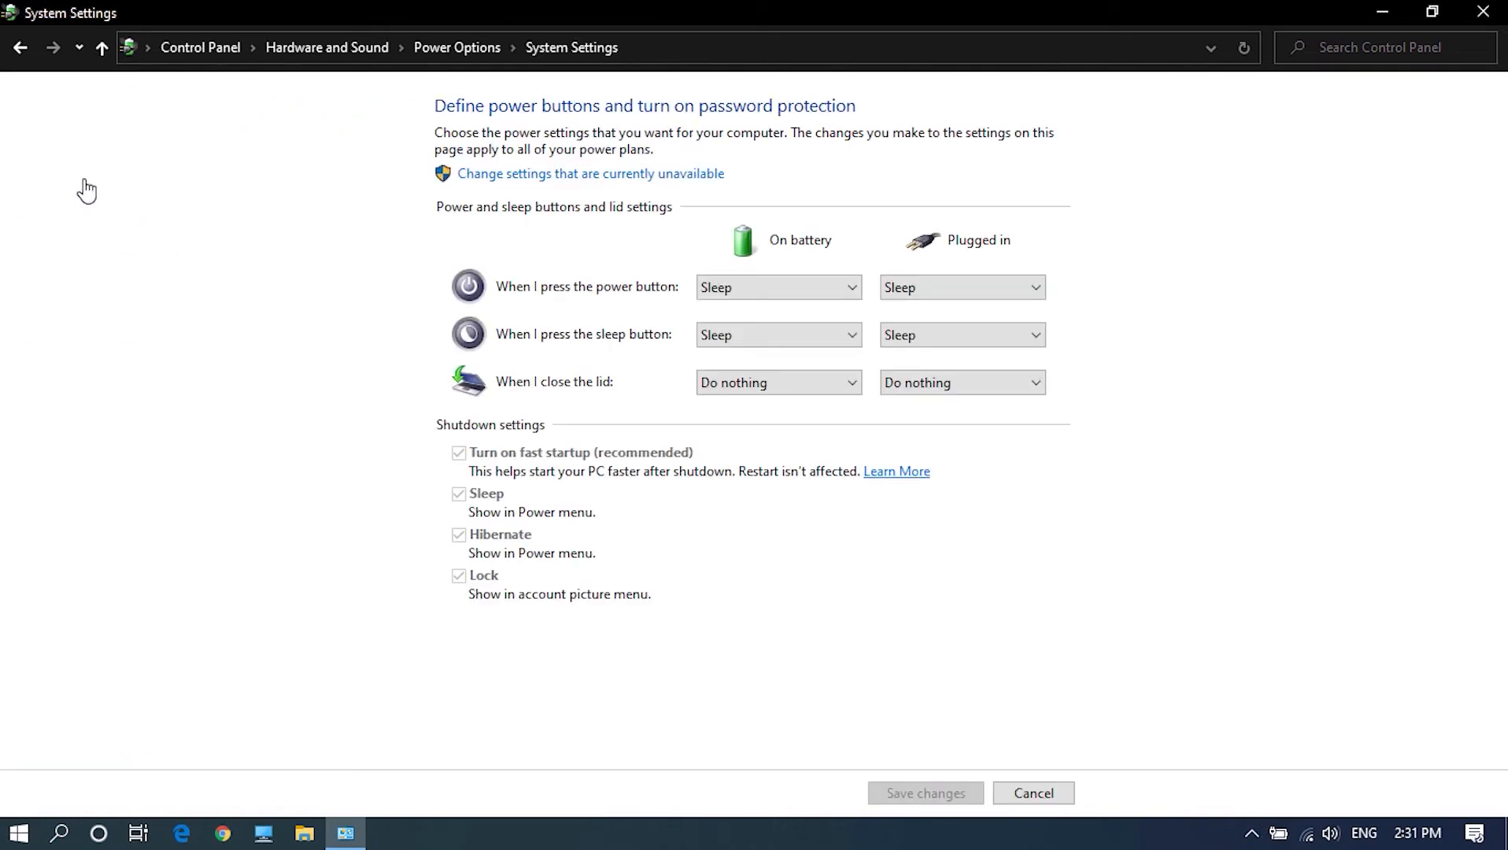
{"action": "mouse_move", "coordinate": [673, 229]}
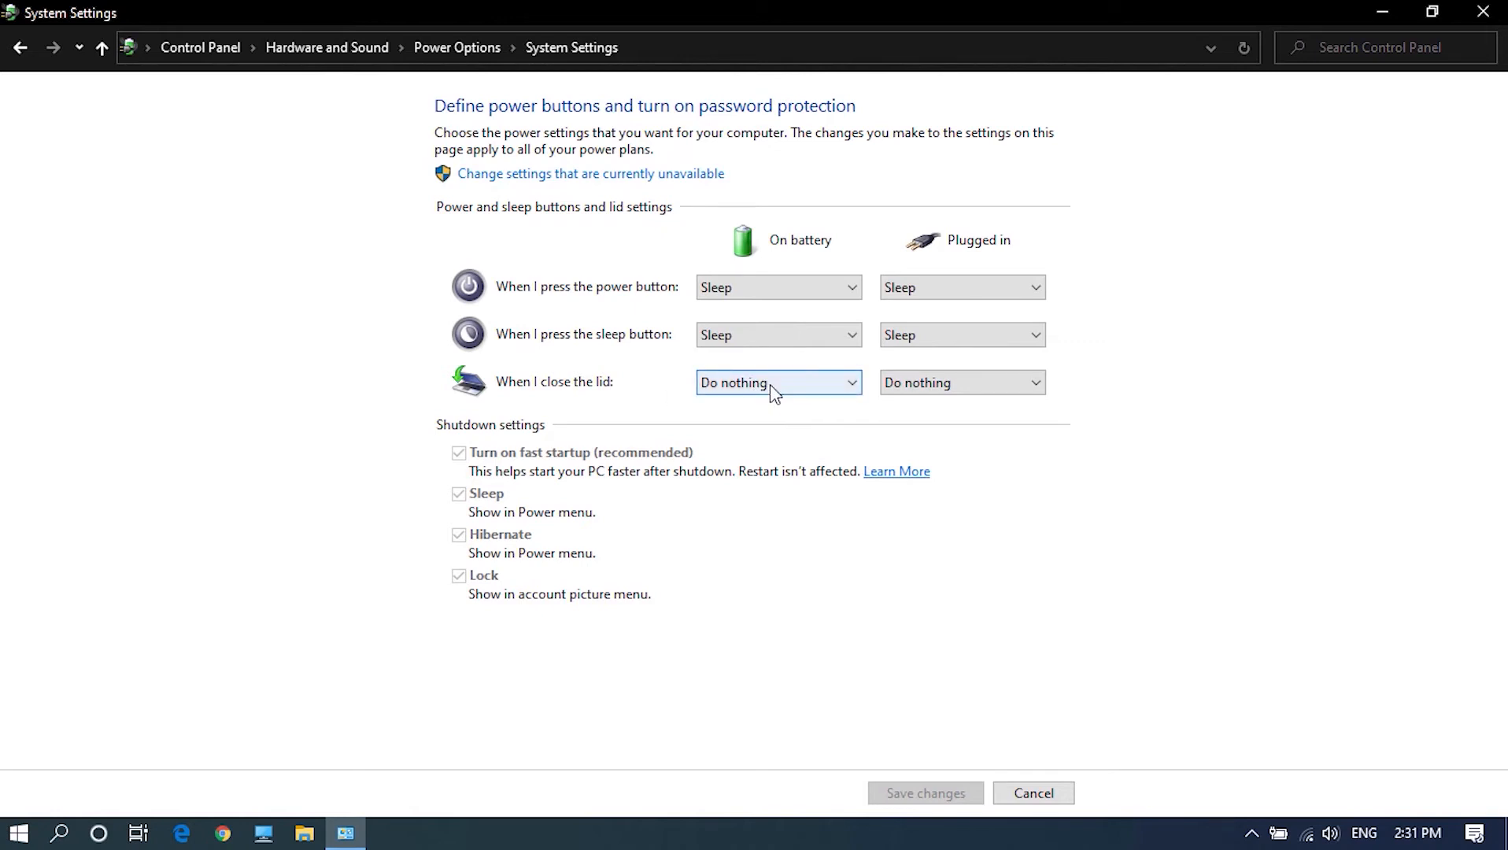
Set 'When I close the lid' to Do nothing for on battery and plugged in, and save changes
{"action": "left_click", "coordinate": [776, 383]}
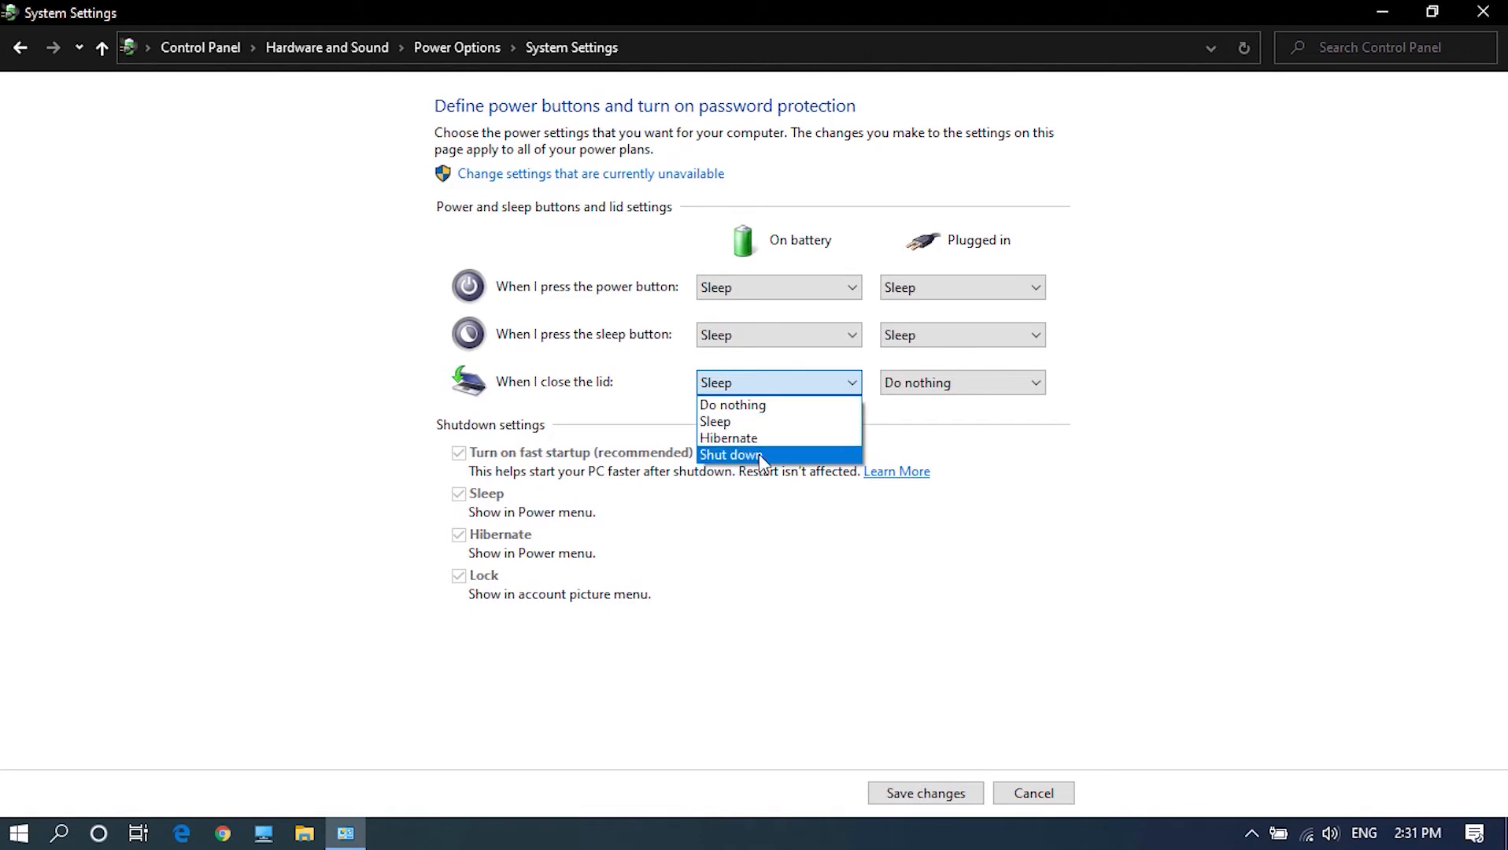
{"action": "left_click", "coordinate": [731, 455]}
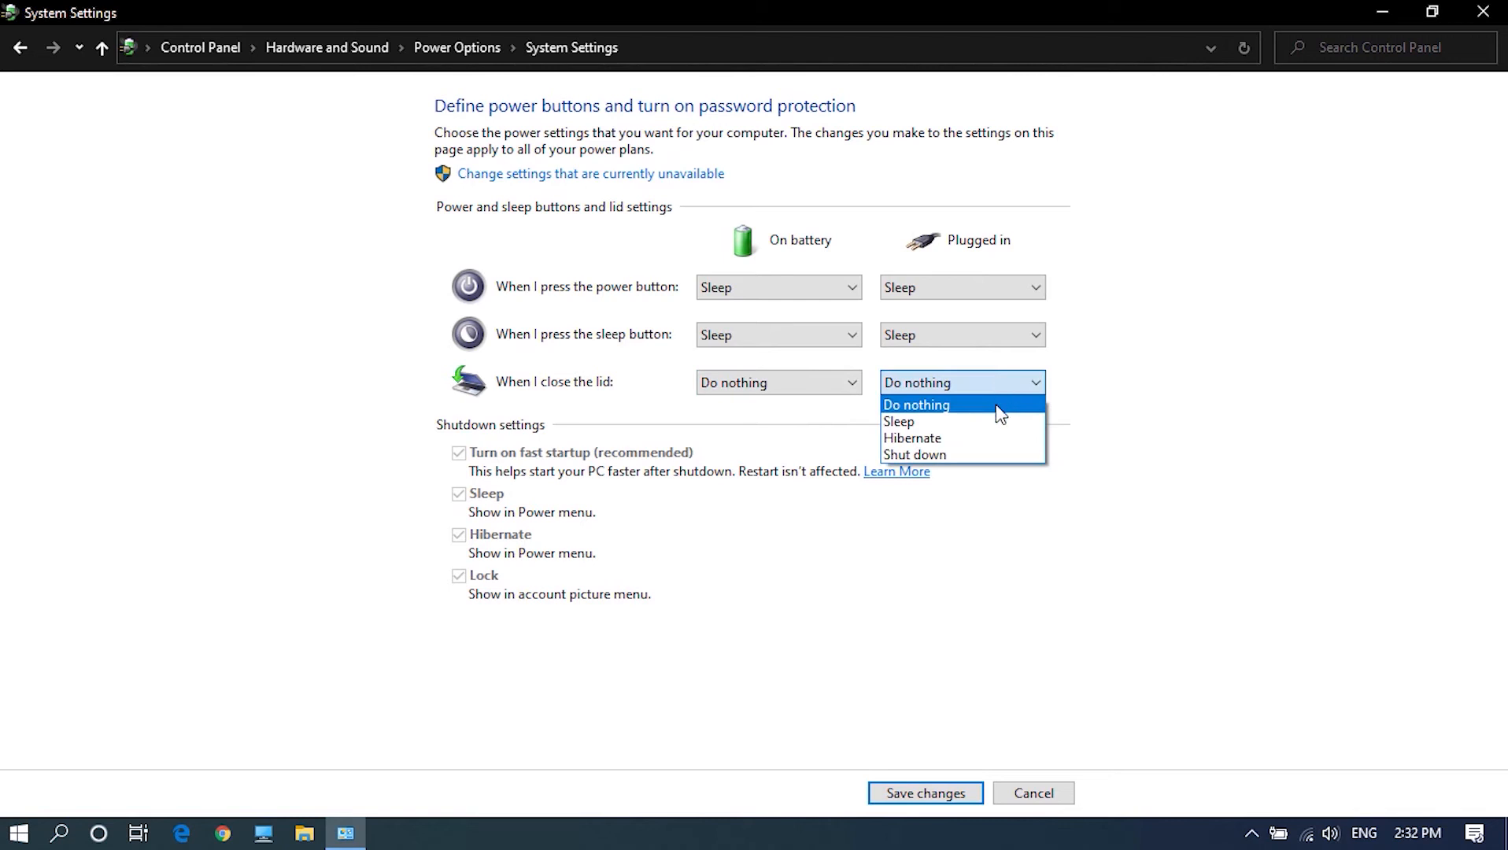
{"action": "left_click", "coordinate": [914, 453]}
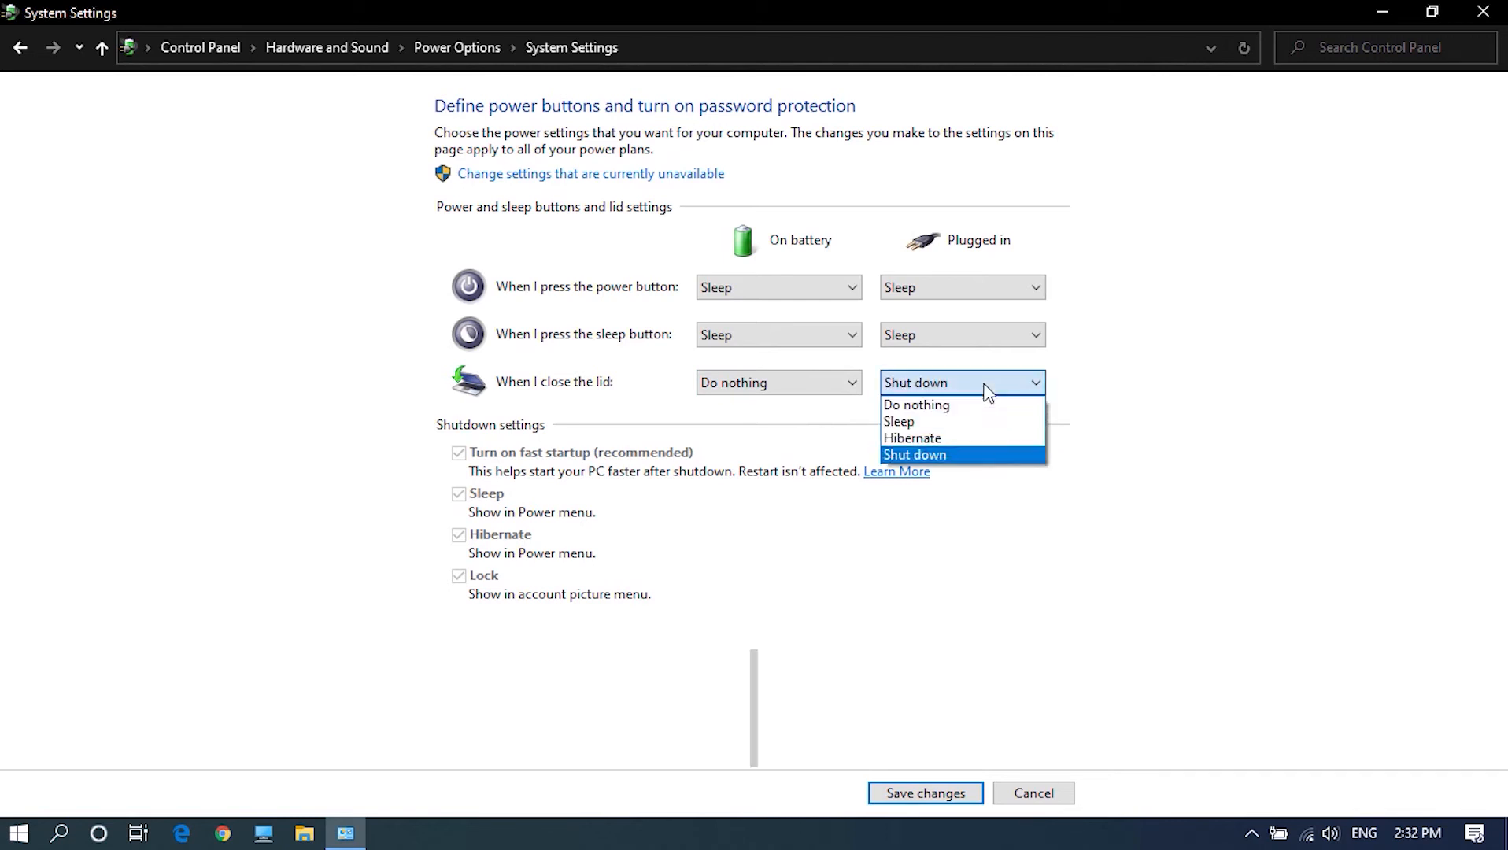
{"action": "left_click", "coordinate": [916, 404]}
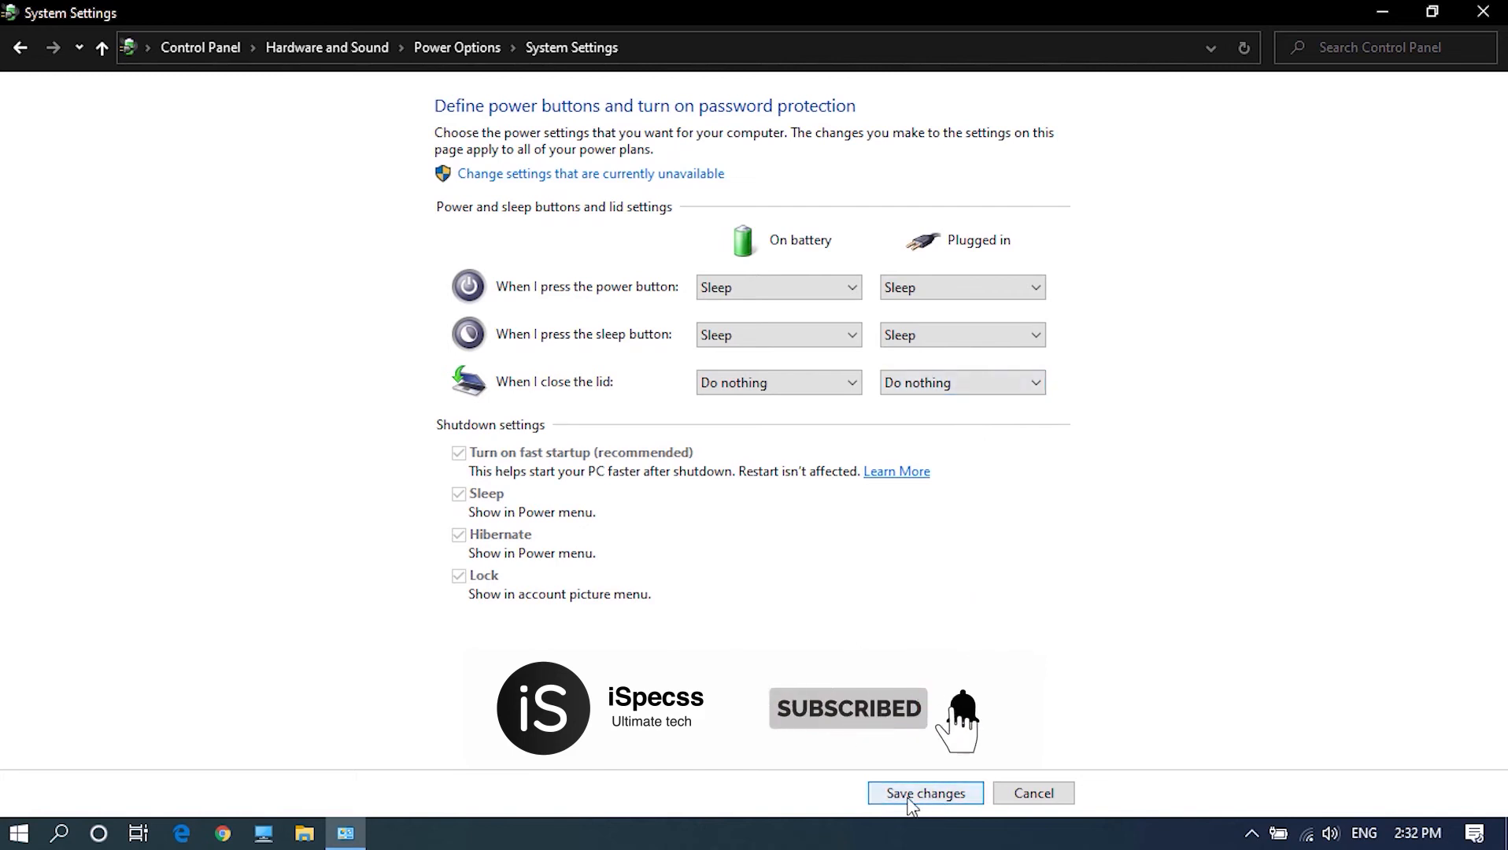
{"action": "left_click", "coordinate": [924, 793]}
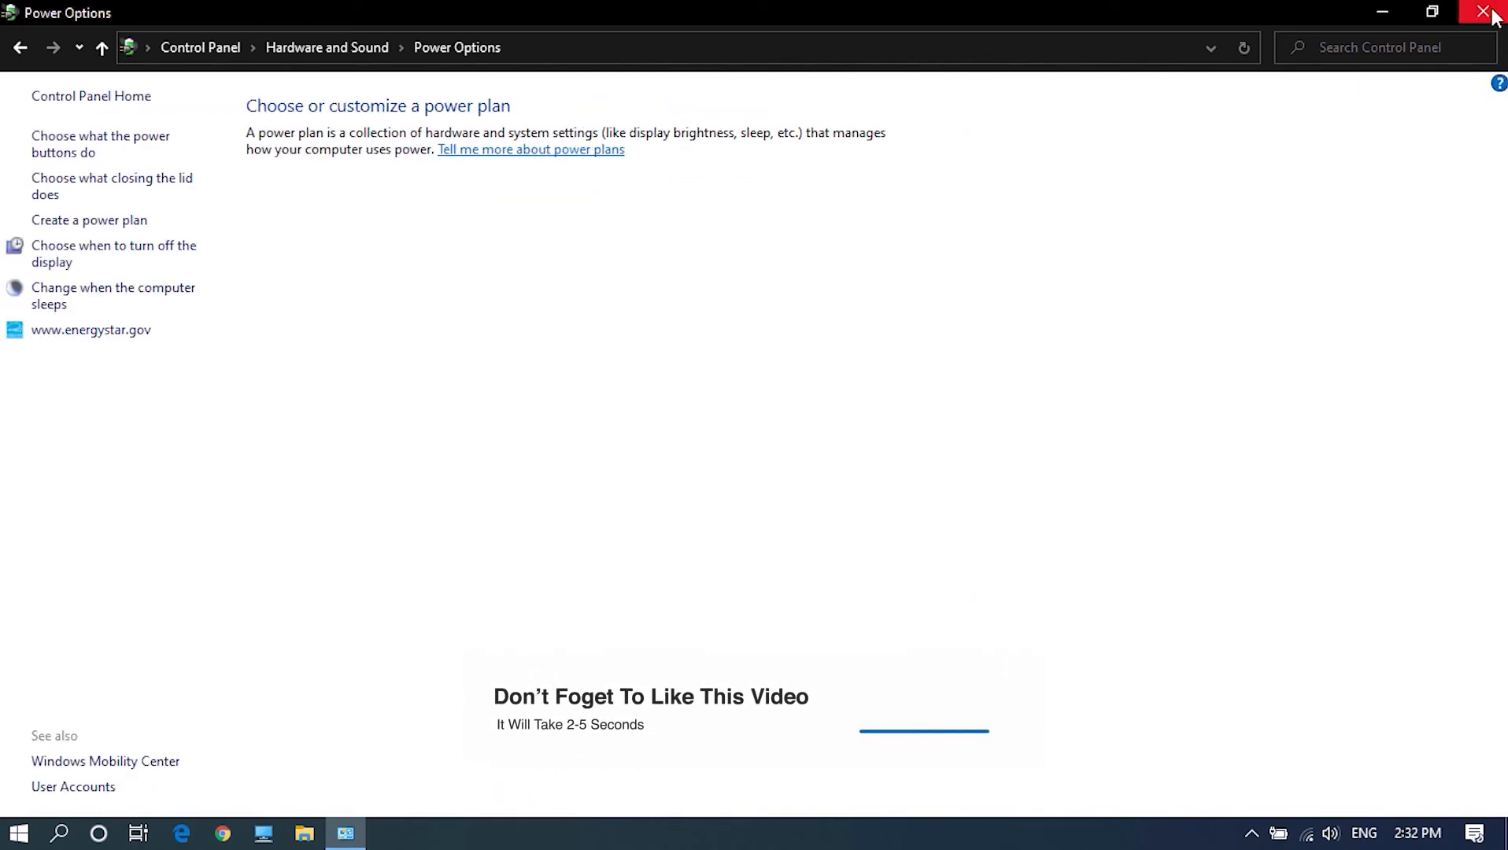
Close the Power Options window, returning to the Windows 10 desktop
{"action": "left_click", "coordinate": [1488, 11]}
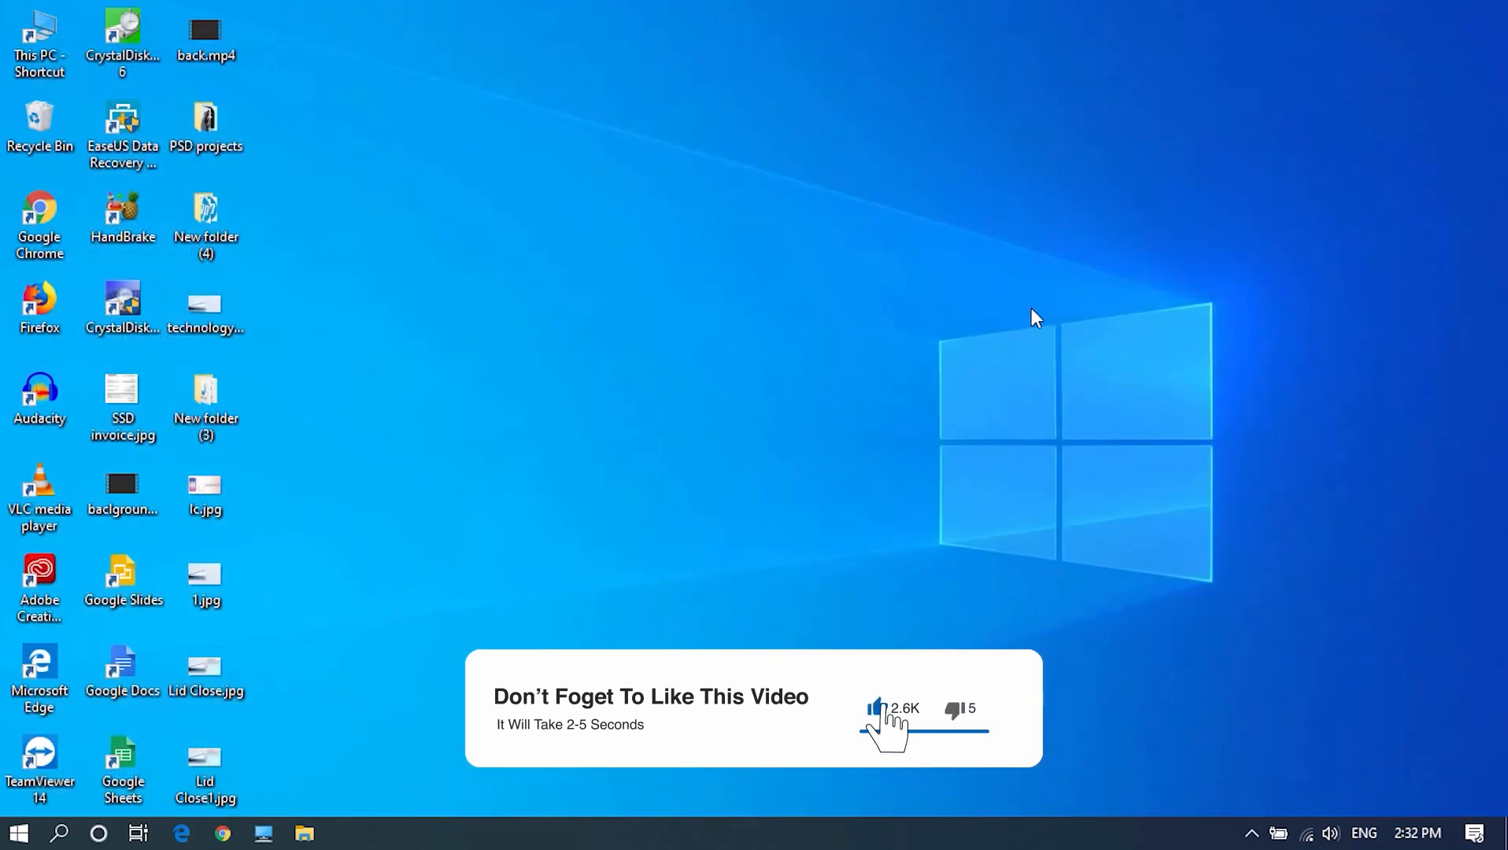